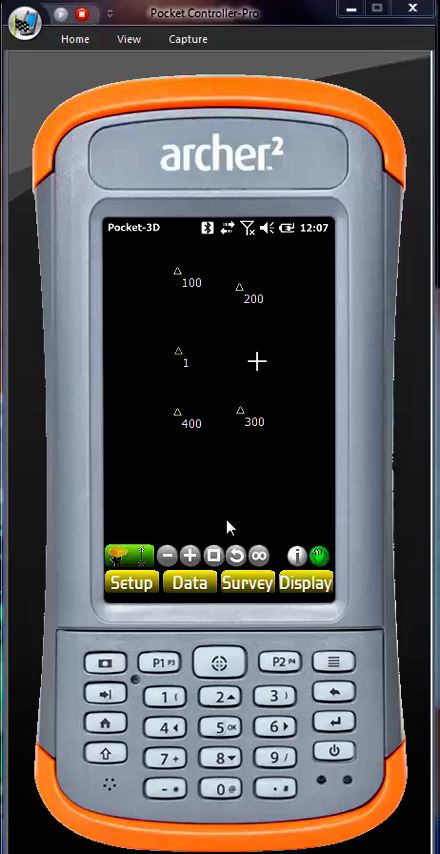
{"action": "mouse_move", "coordinate": [156, 512]}
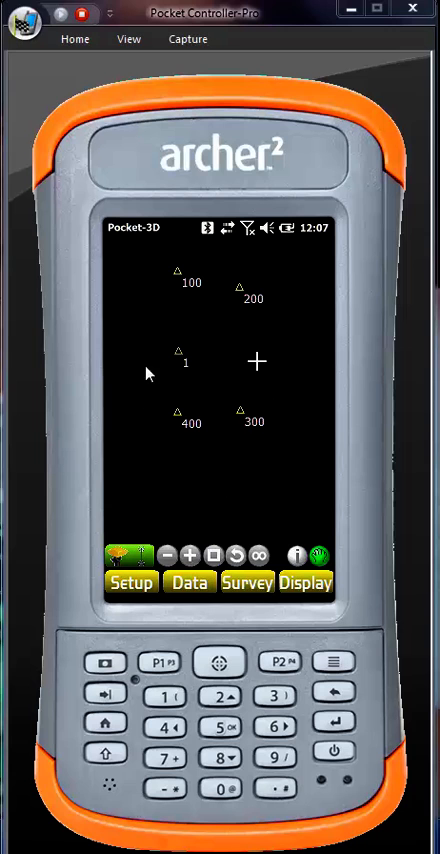
{"action": "mouse_move", "coordinate": [248, 402]}
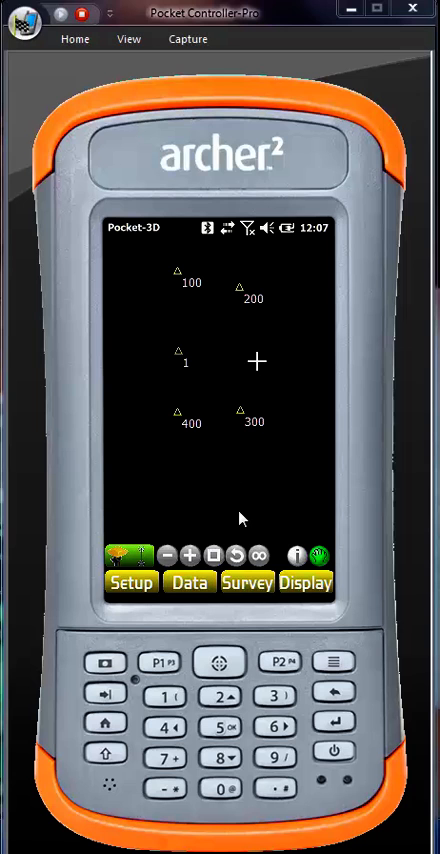
{"action": "mouse_move", "coordinate": [258, 416]}
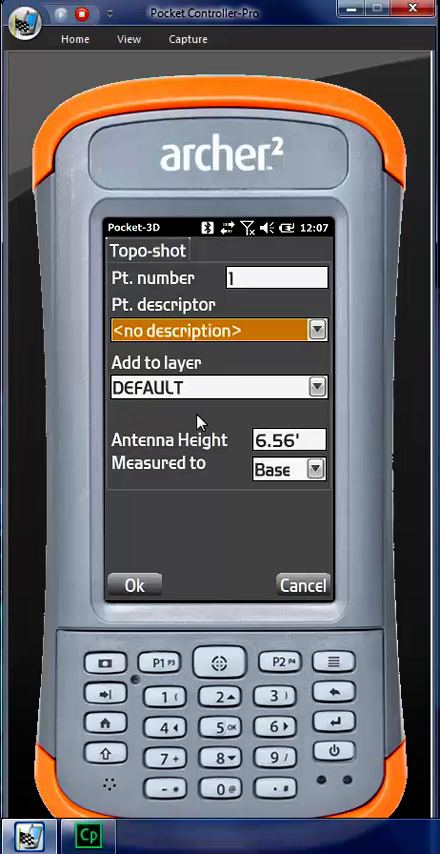
{"action": "mouse_move", "coordinate": [304, 388]}
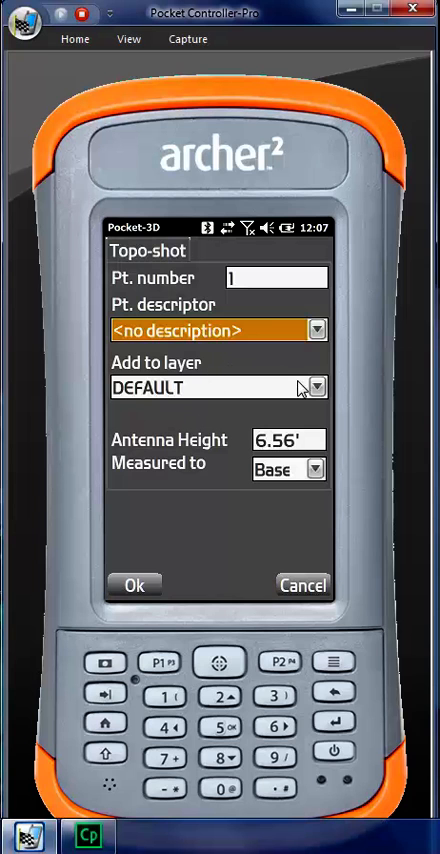
Step: Create layer 'base' with point numbers shown and store point 1 in it
{"action": "left_click", "coordinate": [316, 388]}
{"action": "type", "text": "base"}
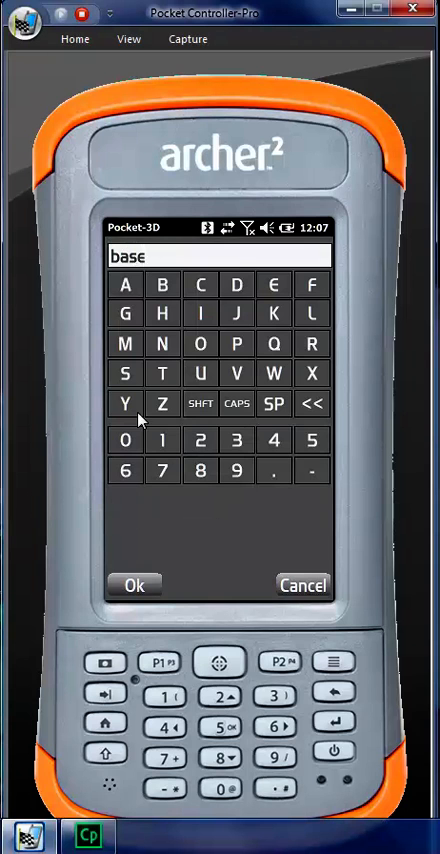
{"action": "left_click", "coordinate": [132, 584]}
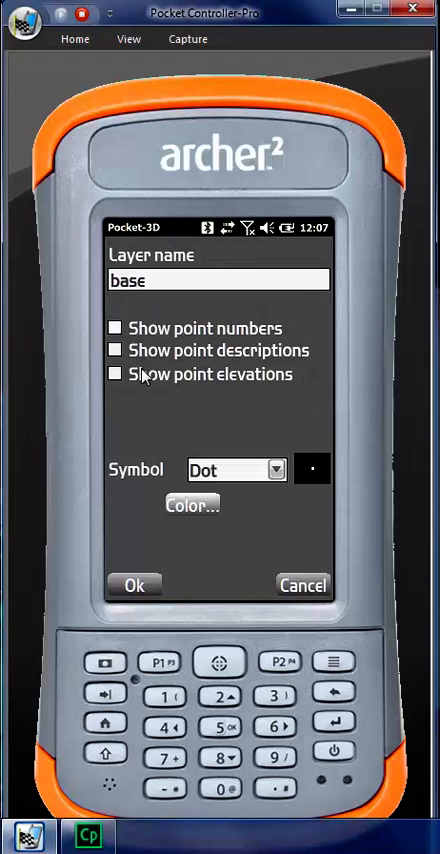
{"action": "left_click", "coordinate": [116, 328]}
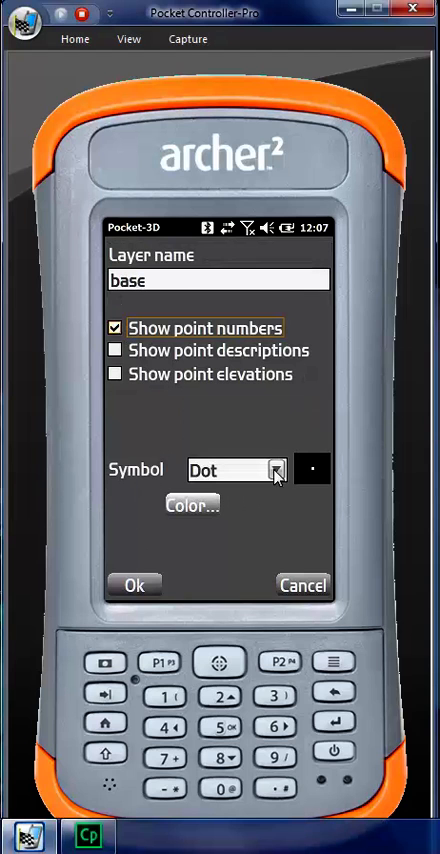
{"action": "left_click", "coordinate": [134, 584]}
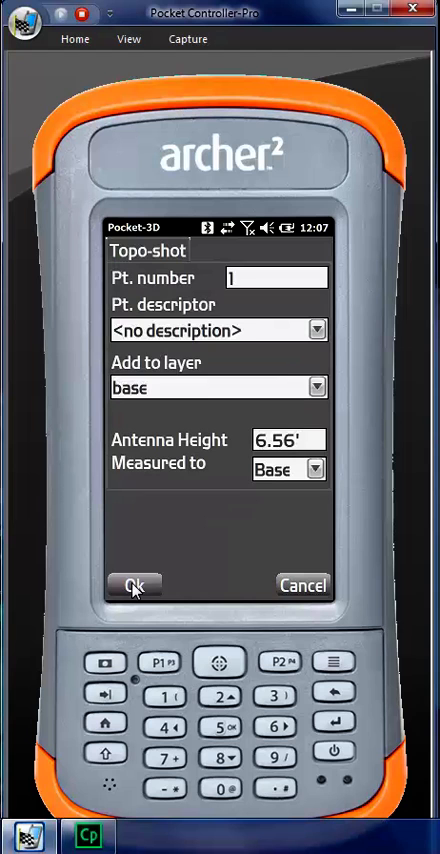
{"action": "mouse_move", "coordinate": [302, 448]}
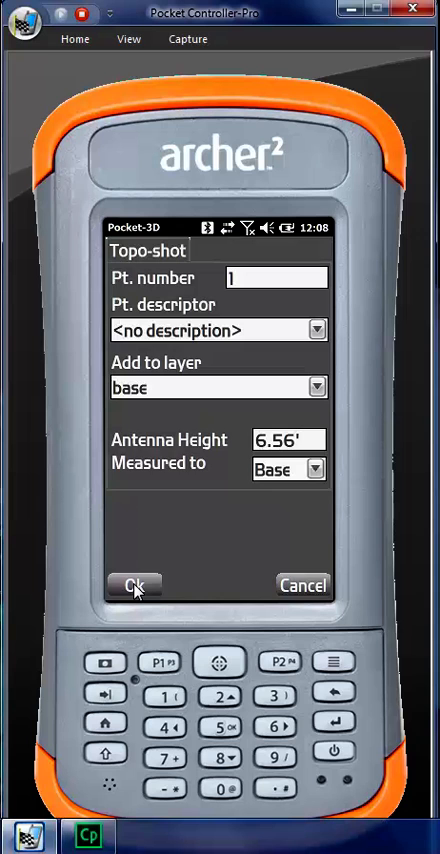
{"action": "left_click", "coordinate": [134, 586]}
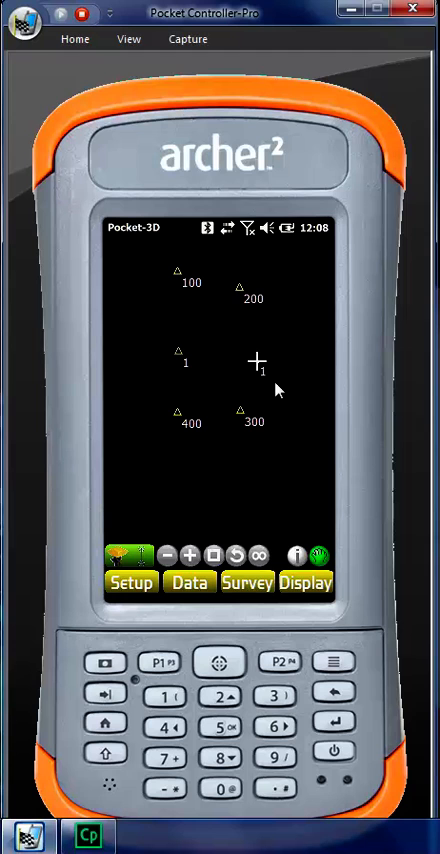
Step: Reposition the receiver on the map and store points 2 and 3 in the base layer
{"action": "right_click", "coordinate": [258, 362]}
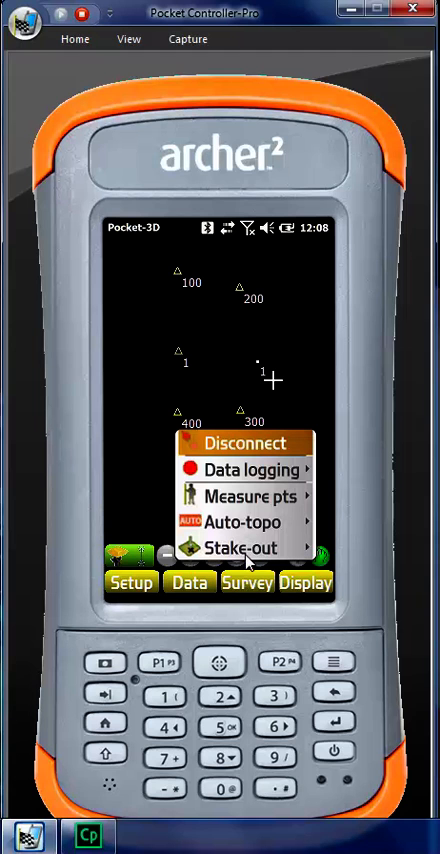
{"action": "mouse_move", "coordinate": [304, 504]}
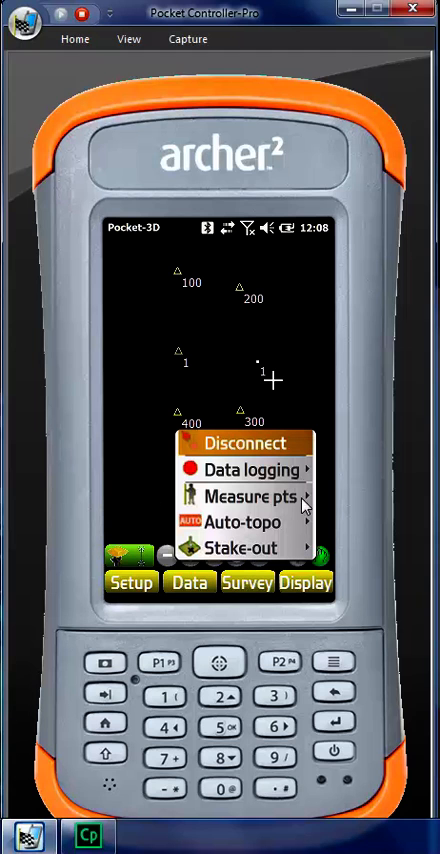
{"action": "mouse_move", "coordinate": [278, 398]}
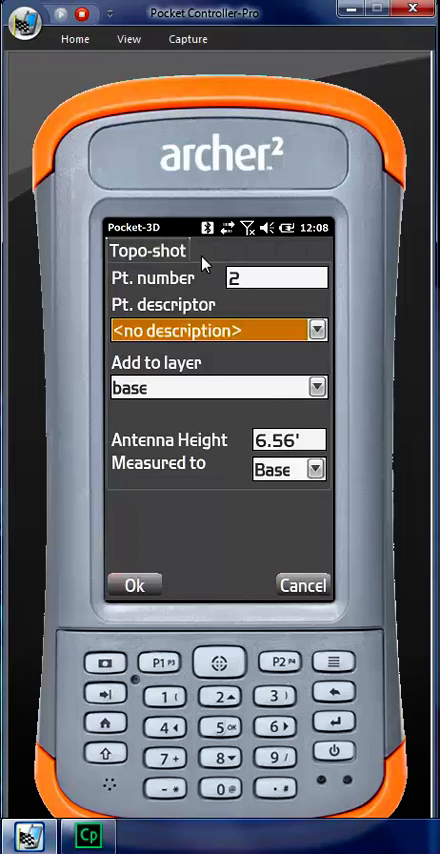
{"action": "mouse_move", "coordinate": [136, 584]}
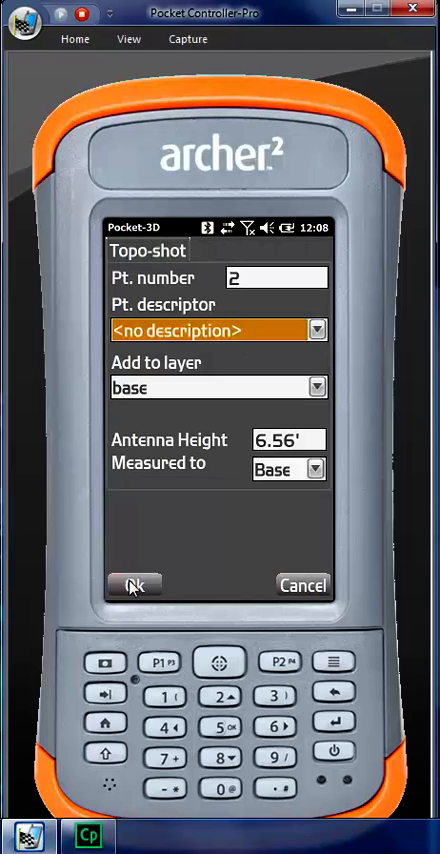
{"action": "left_click", "coordinate": [136, 584]}
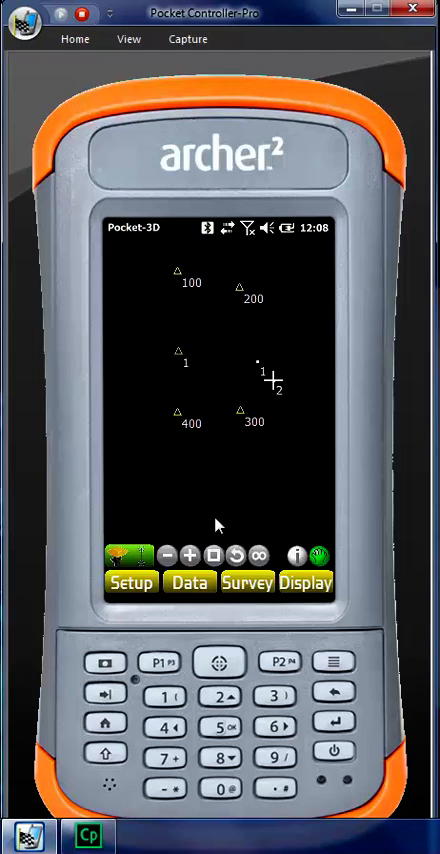
{"action": "mouse_move", "coordinate": [304, 372]}
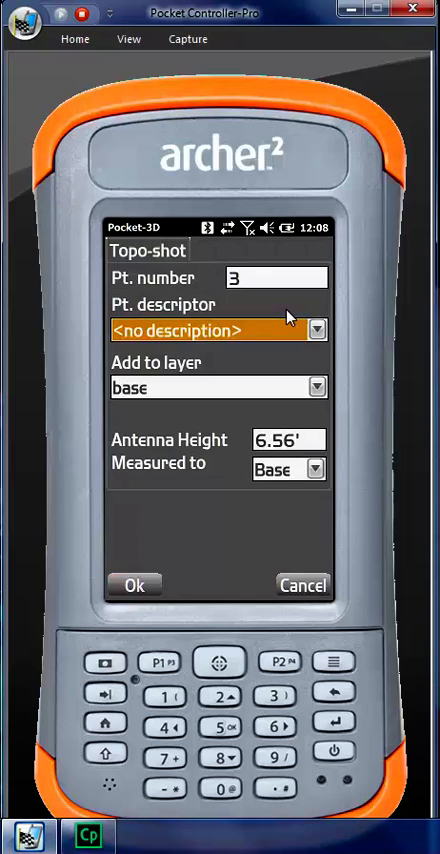
{"action": "left_click", "coordinate": [136, 584]}
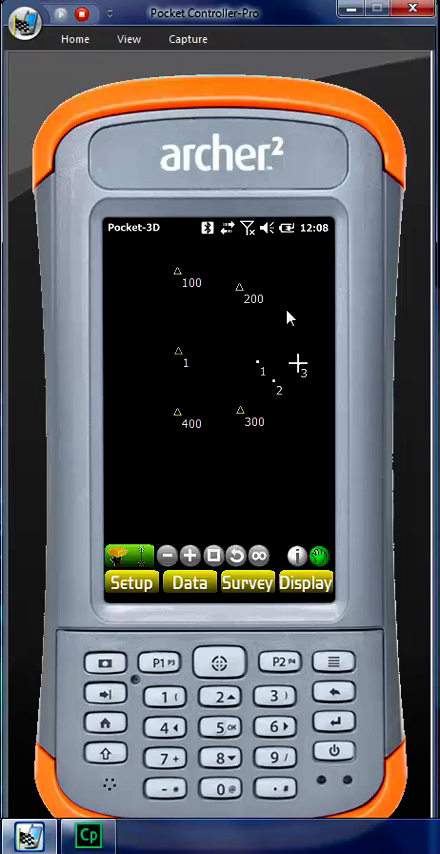
{"action": "mouse_move", "coordinate": [288, 348]}
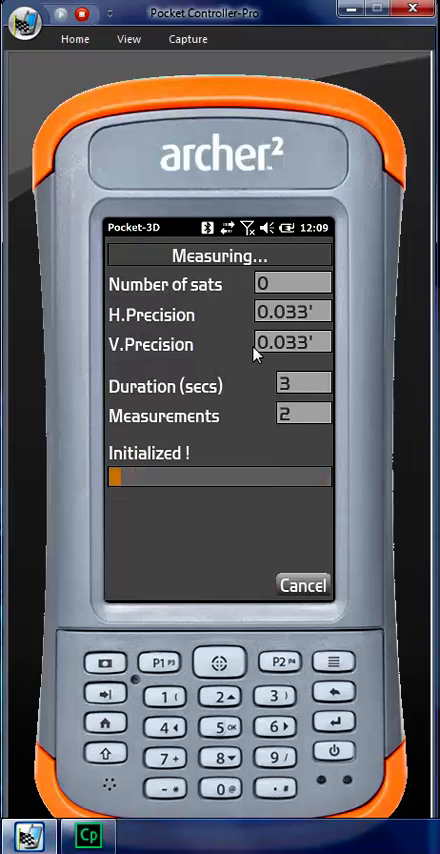
Step: Finish point 4, reposition the receiver, and store point 5 in the base layer
{"action": "left_click", "coordinate": [300, 584]}
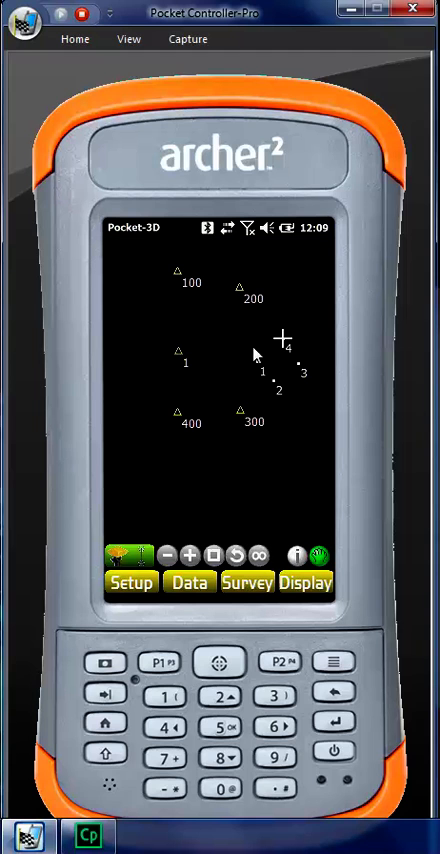
{"action": "mouse_move", "coordinate": [262, 340]}
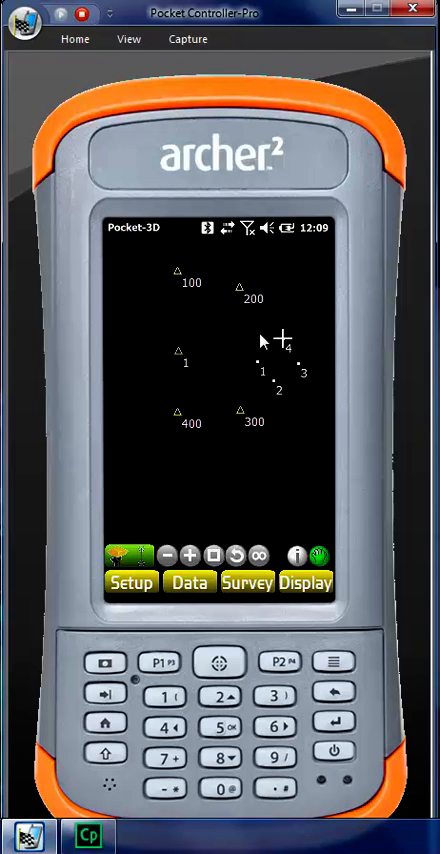
{"action": "right_click", "coordinate": [284, 336]}
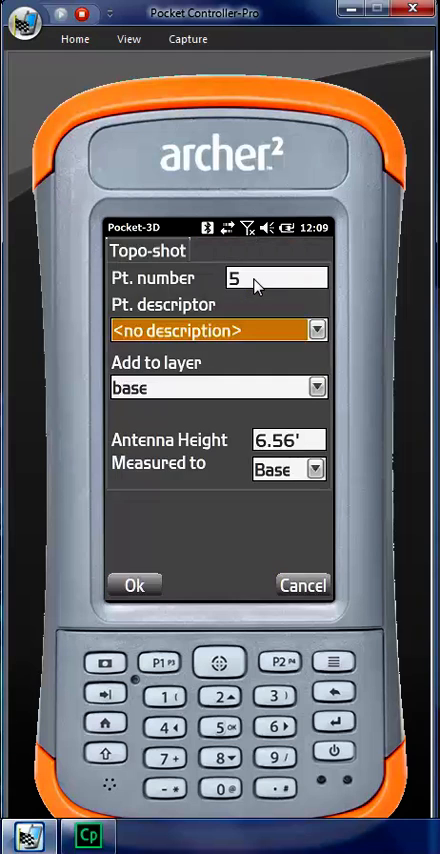
{"action": "left_click", "coordinate": [136, 584]}
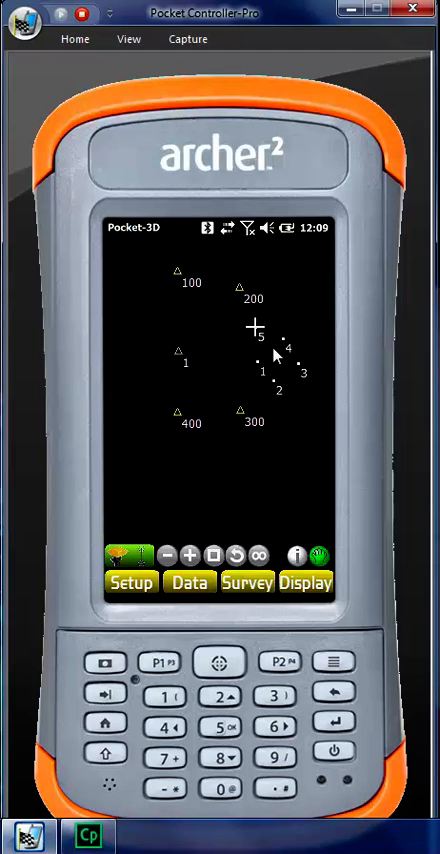
{"action": "mouse_move", "coordinate": [276, 356]}
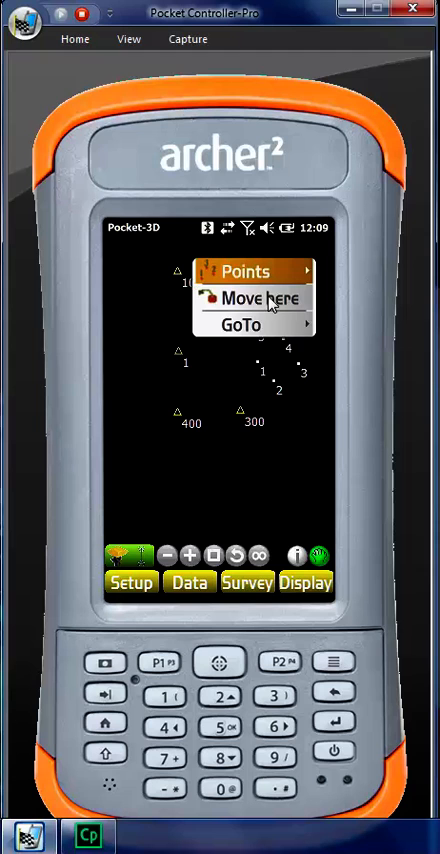
Step: Create layer 'top' with point numbers shown and set the antenna height to 8.00 feet
{"action": "left_click", "coordinate": [252, 296]}
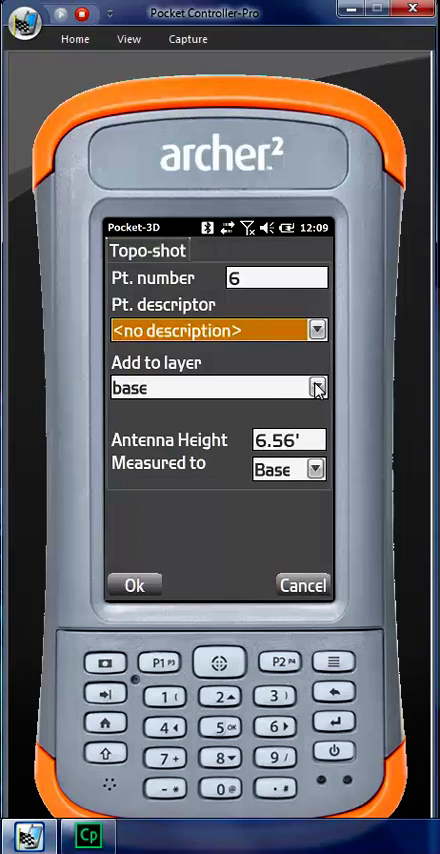
{"action": "left_click", "coordinate": [320, 388]}
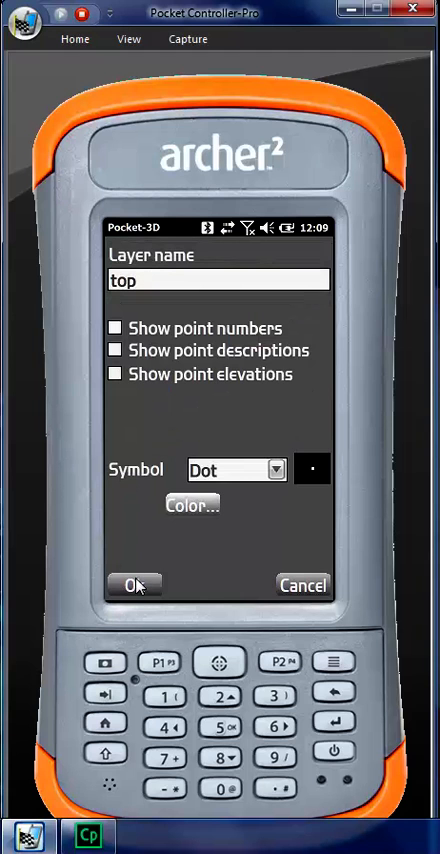
{"action": "left_click", "coordinate": [112, 328]}
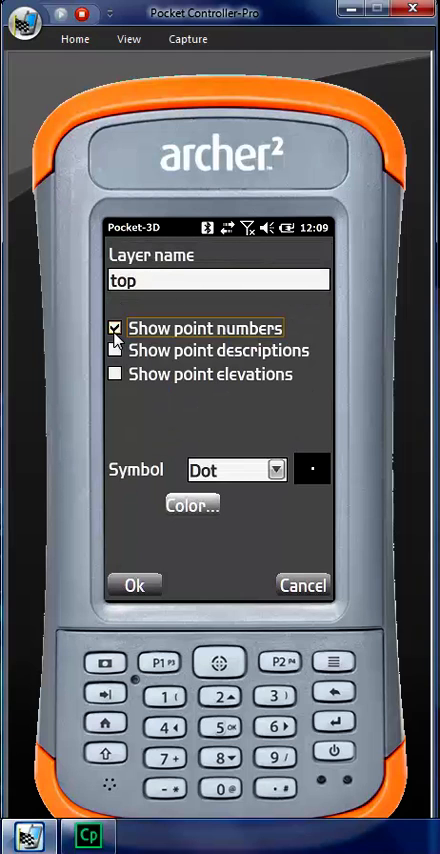
{"action": "left_click", "coordinate": [136, 584]}
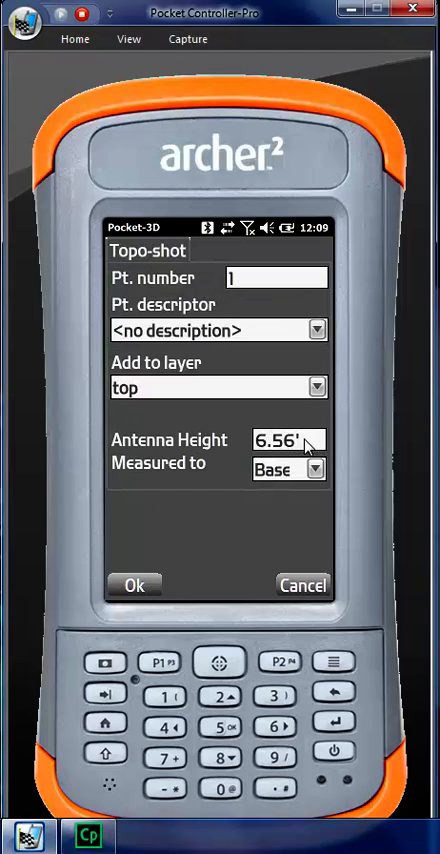
{"action": "left_click", "coordinate": [288, 440]}
{"action": "type", "text": "8"}
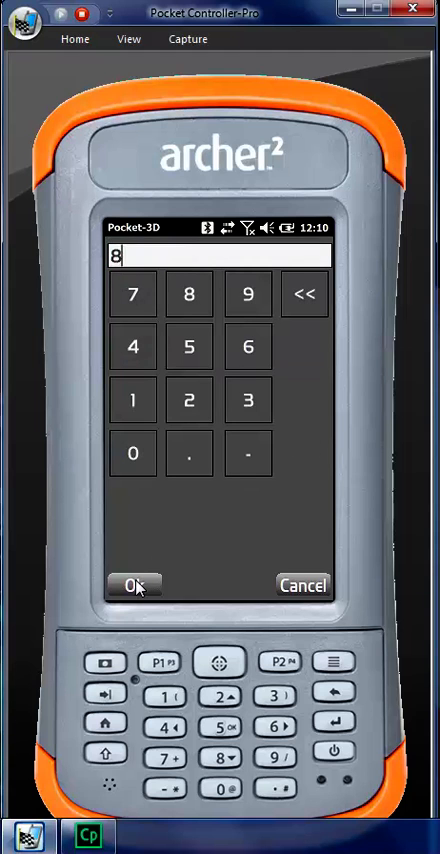
{"action": "left_click", "coordinate": [136, 584]}
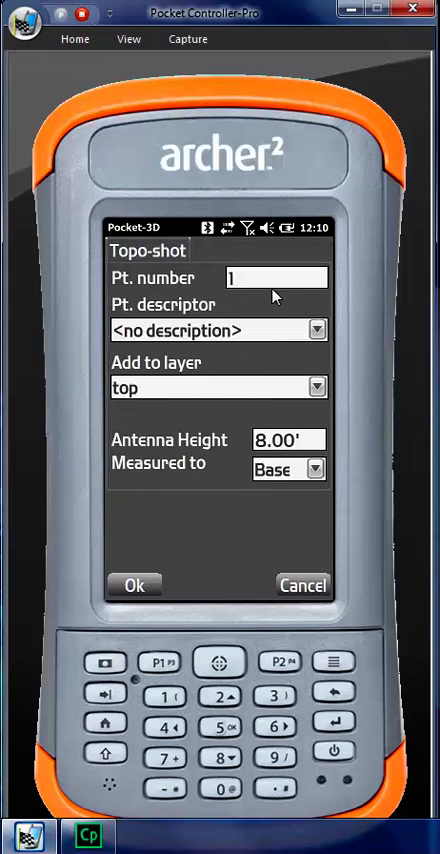
Step: Store point 10 and add point 11 on top of the pile in the top layer
{"action": "left_click", "coordinate": [276, 276]}
{"action": "type", "text": "0"}
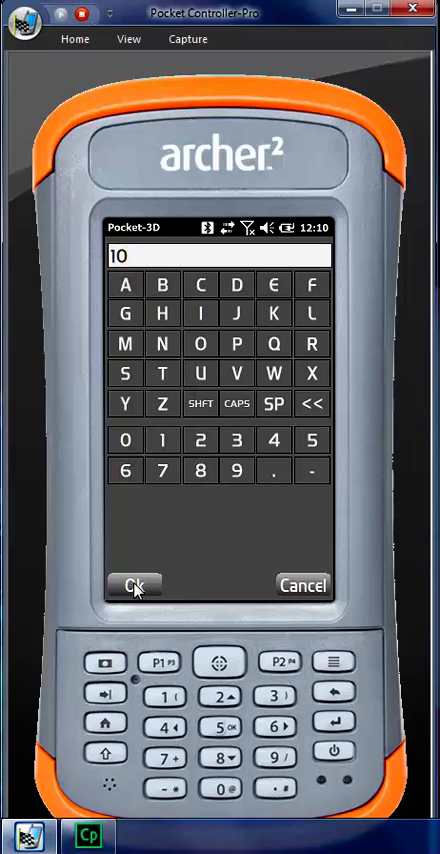
{"action": "left_click", "coordinate": [136, 584]}
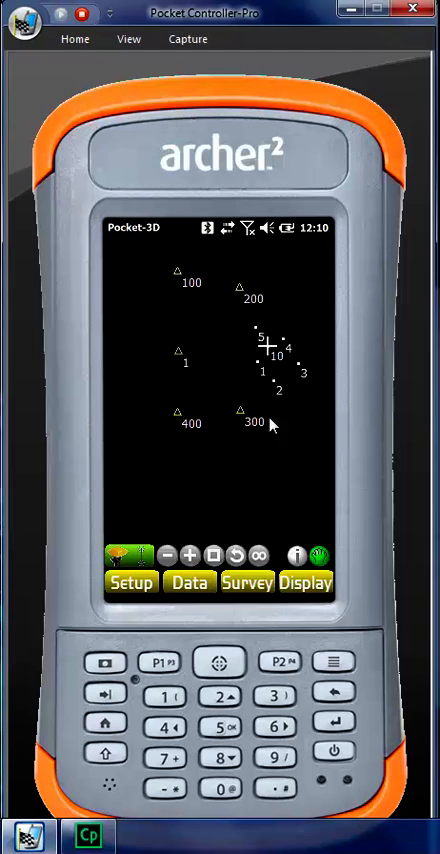
{"action": "mouse_move", "coordinate": [288, 380]}
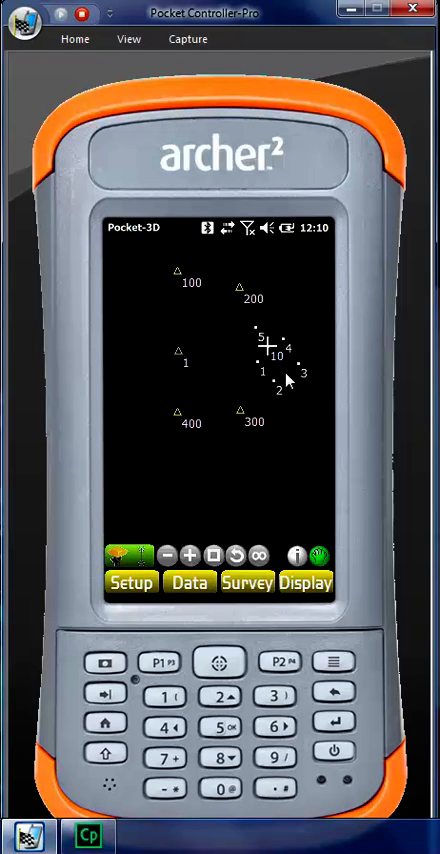
{"action": "right_click", "coordinate": [280, 376]}
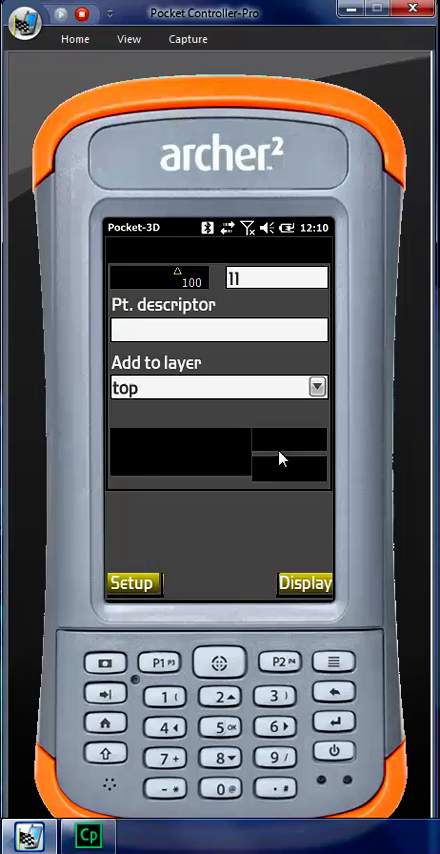
{"action": "left_click", "coordinate": [304, 580]}
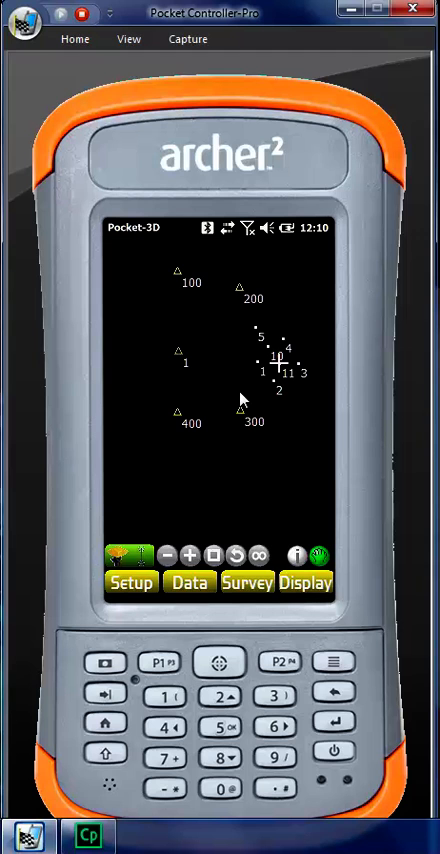
{"action": "mouse_move", "coordinate": [276, 392]}
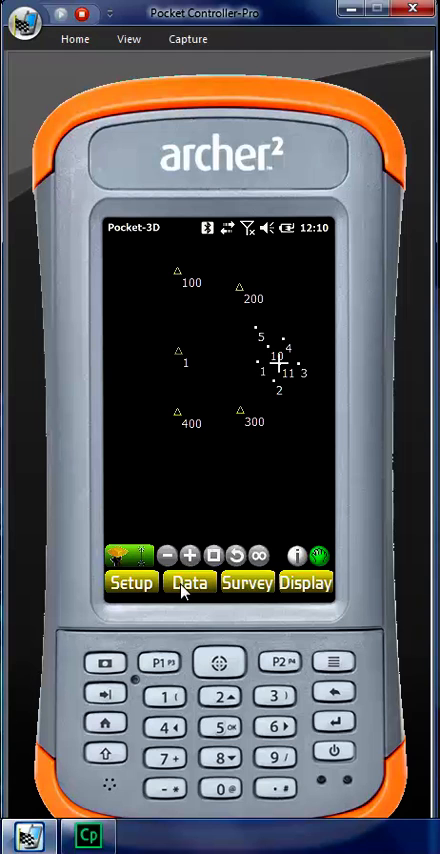
Step: Uncheck the top layer in Layers so only base points 1–5 display
{"action": "left_click", "coordinate": [188, 582]}
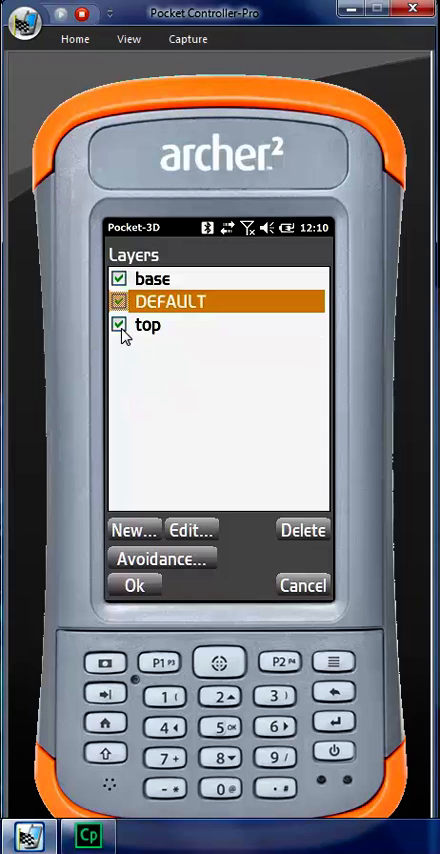
{"action": "left_click", "coordinate": [120, 324]}
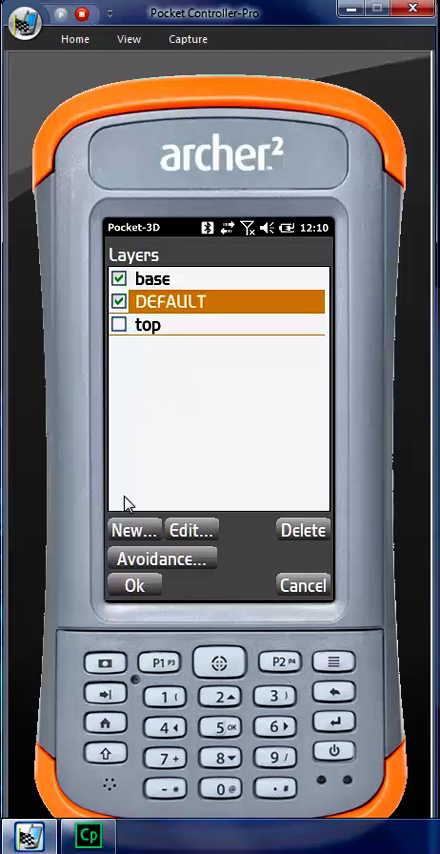
{"action": "left_click", "coordinate": [134, 584]}
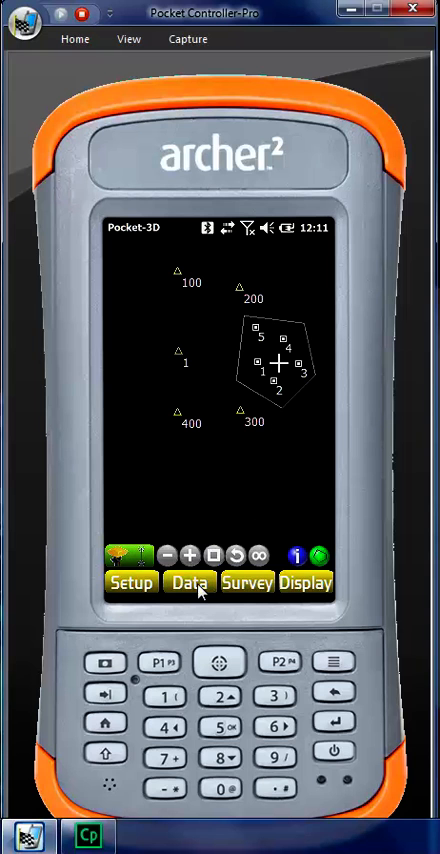
Step: Run the Calc wizard's TIN surface from pts/lines and name the surface 'base pile'
{"action": "left_click", "coordinate": [188, 580]}
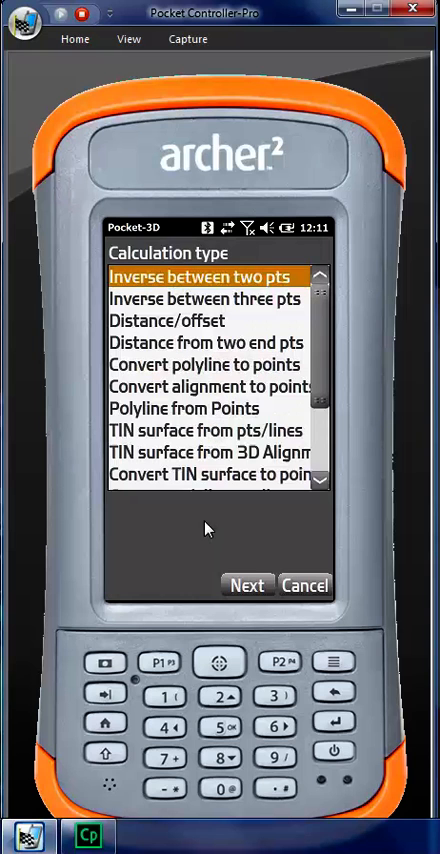
{"action": "left_click", "coordinate": [200, 428]}
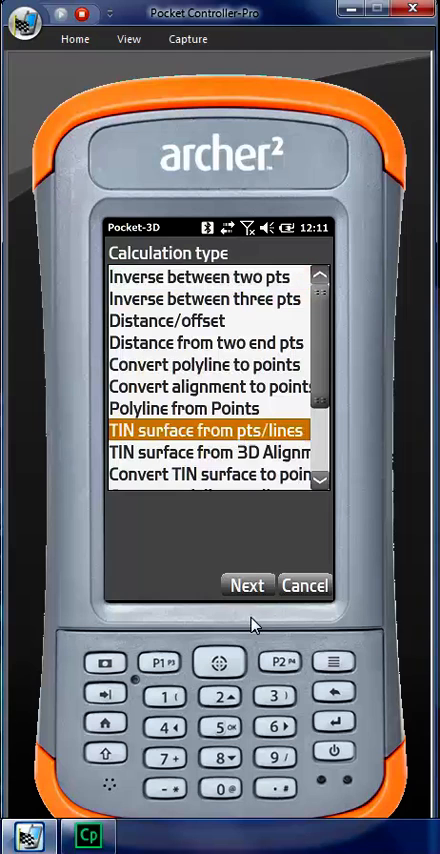
{"action": "left_click", "coordinate": [244, 584]}
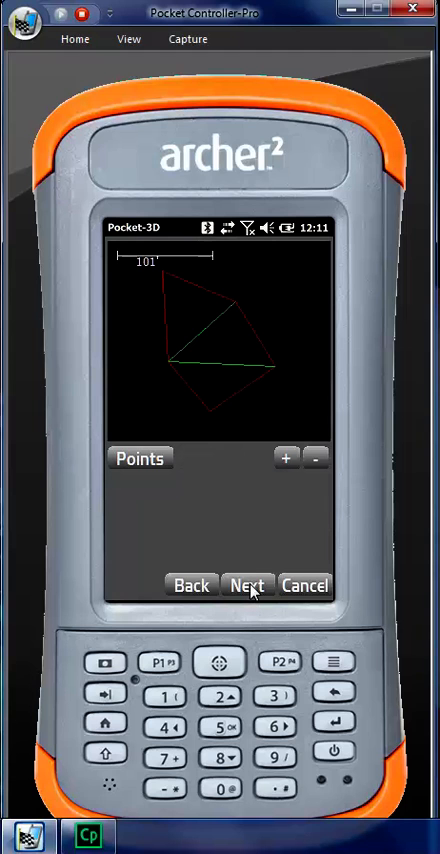
{"action": "left_click", "coordinate": [244, 584]}
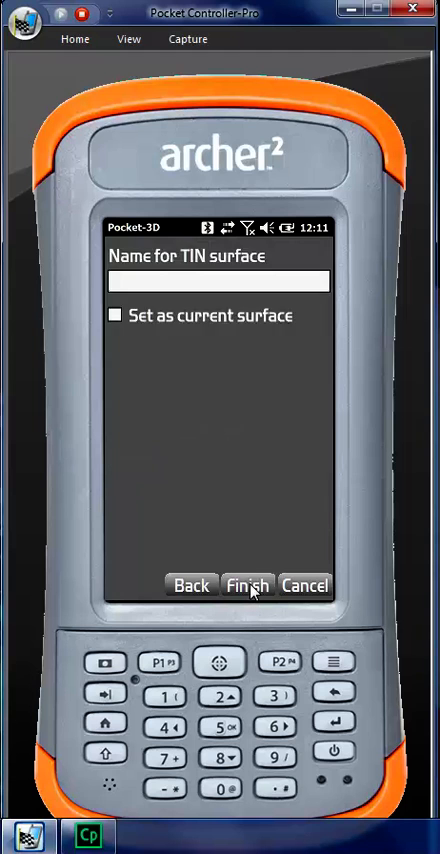
{"action": "left_click", "coordinate": [216, 282]}
{"action": "type", "text": "base pile"}
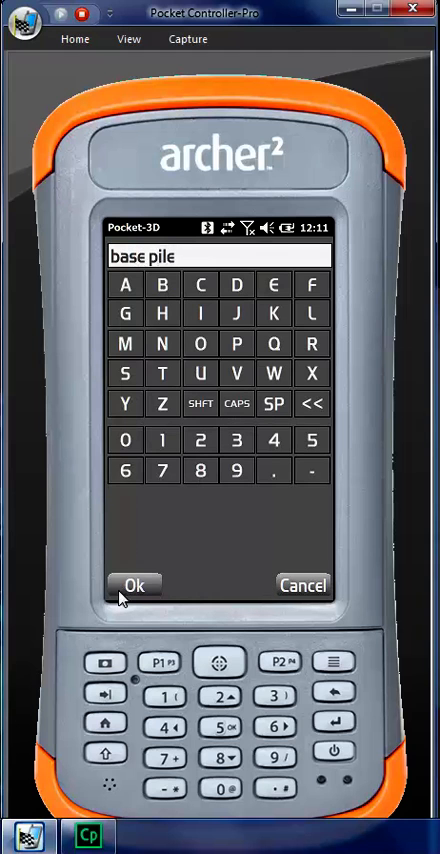
{"action": "left_click", "coordinate": [134, 584]}
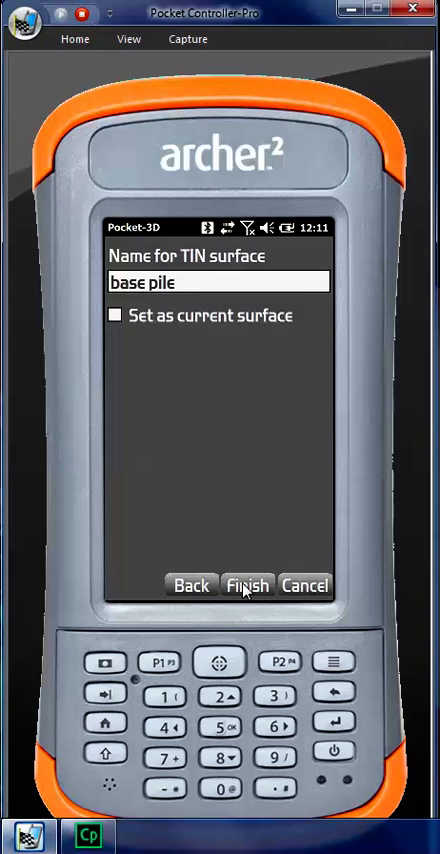
{"action": "left_click", "coordinate": [248, 584]}
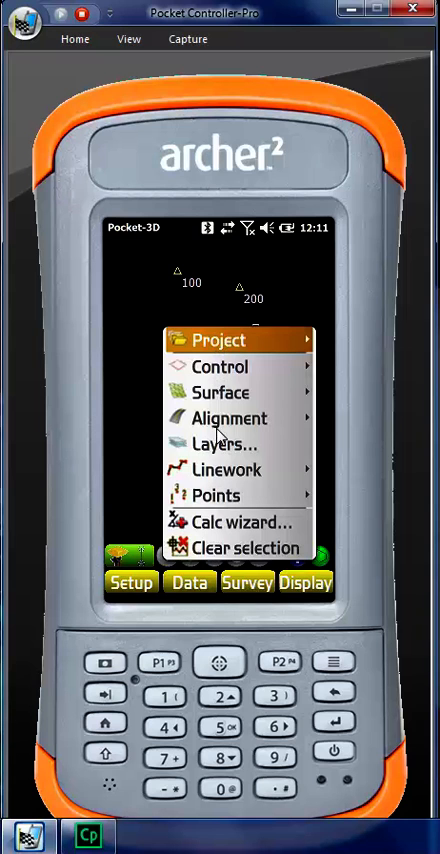
Step: Show the top layer again and build a TIN surface named 'pile' via the Calc wizard
{"action": "left_click", "coordinate": [228, 444]}
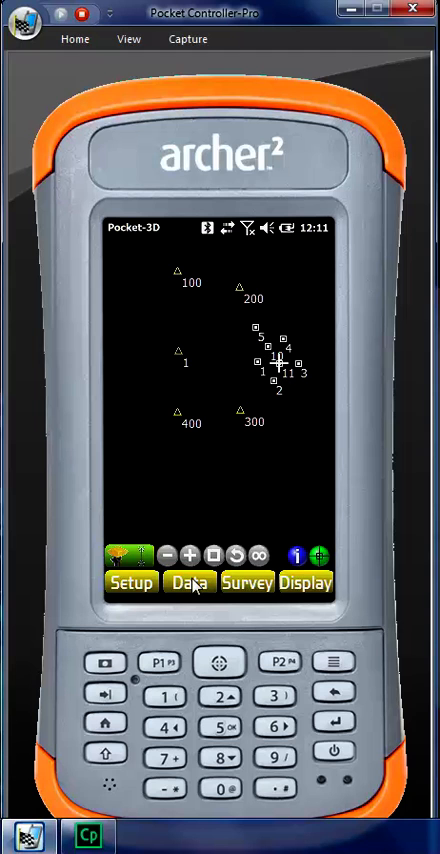
{"action": "left_click", "coordinate": [188, 582]}
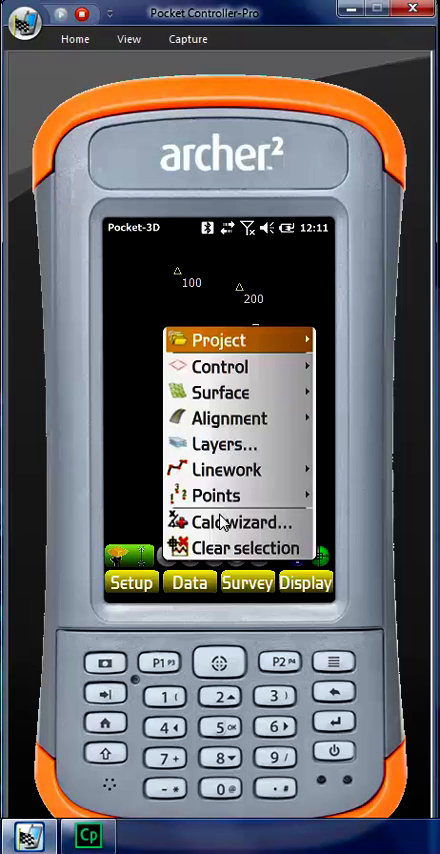
{"action": "left_click", "coordinate": [224, 520]}
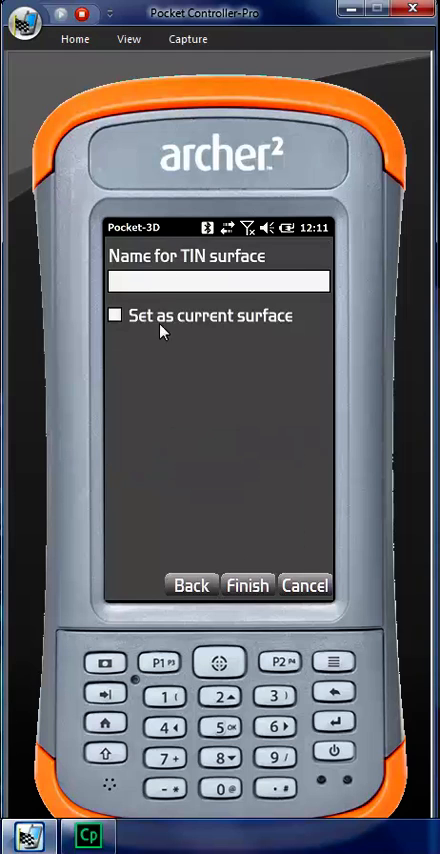
{"action": "left_click", "coordinate": [212, 280]}
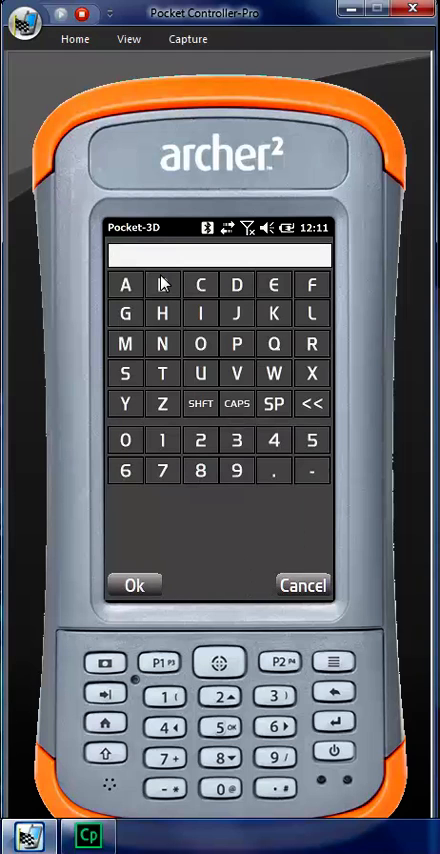
{"action": "type", "text": "pile"}
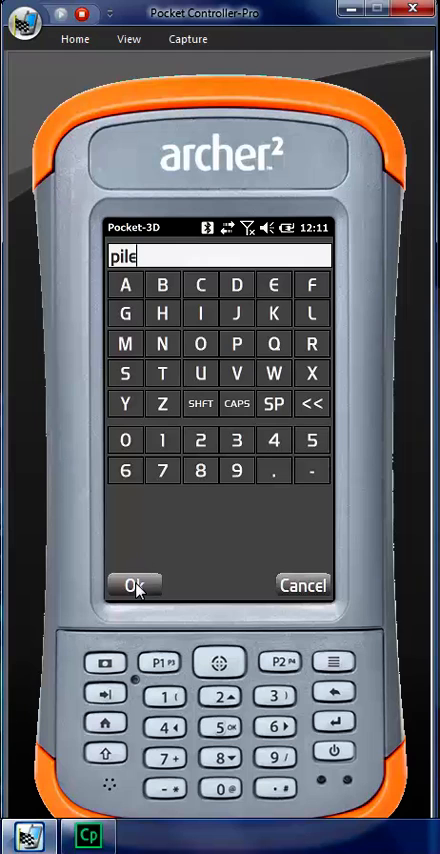
{"action": "left_click", "coordinate": [136, 584]}
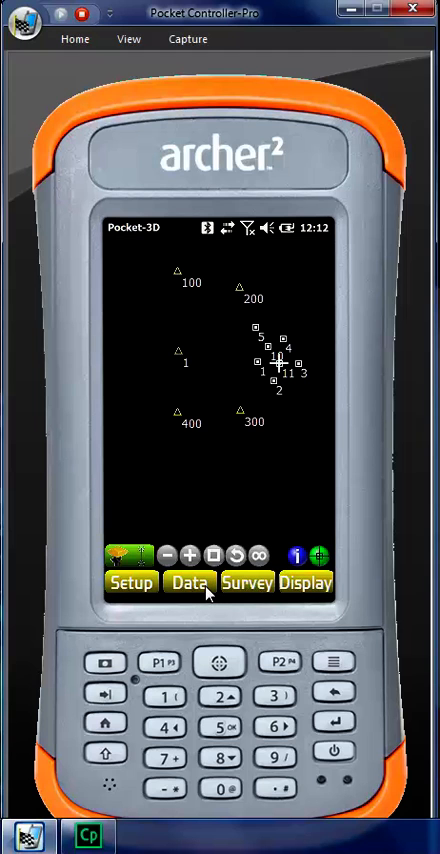
Step: Run a volume calculation with design surface pile and existing surface base pile, reporting 101.079 yd³ cut
{"action": "left_click", "coordinate": [188, 582]}
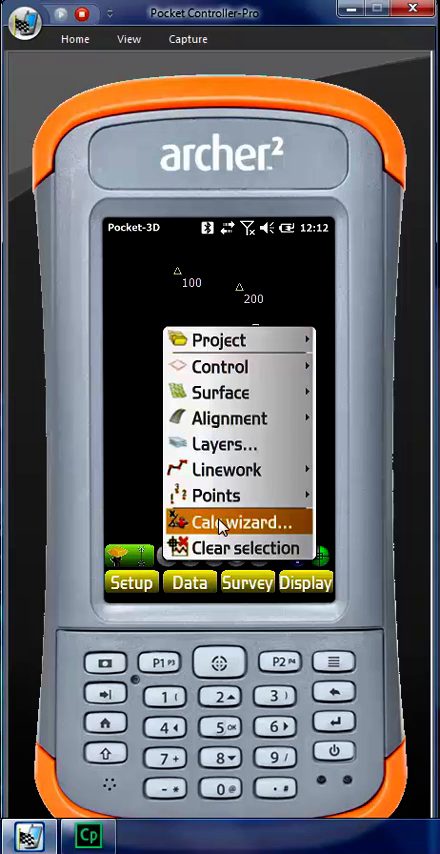
{"action": "left_click", "coordinate": [244, 522]}
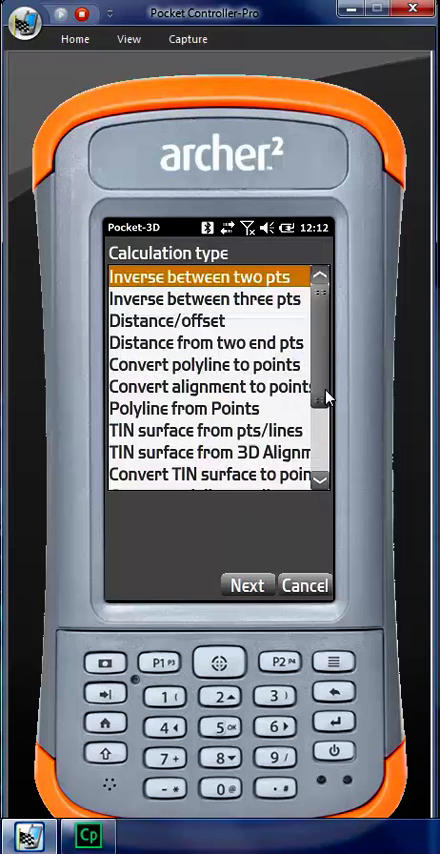
{"action": "scroll", "scroll_direction": "down", "scroll_amount": 3}
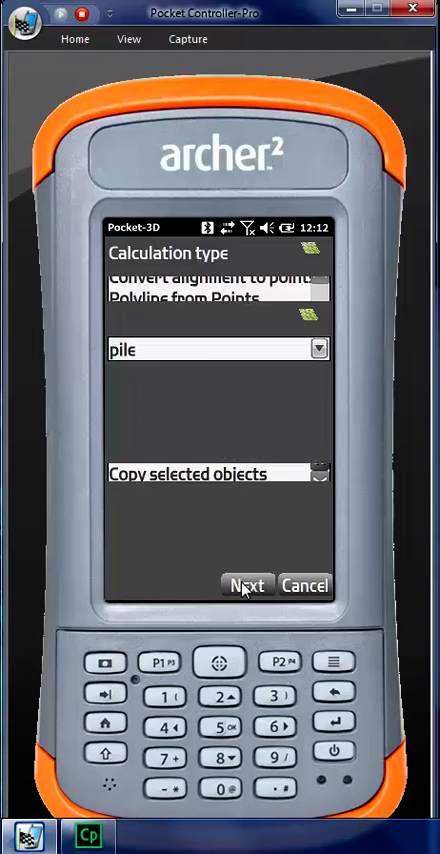
{"action": "left_click", "coordinate": [246, 586]}
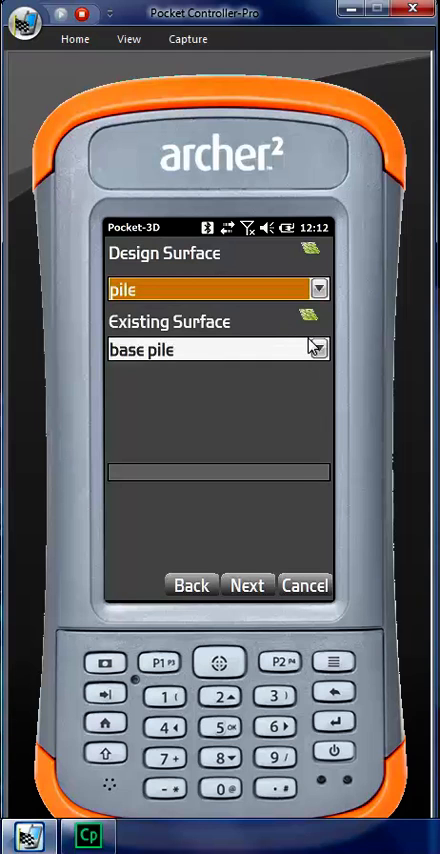
{"action": "left_click", "coordinate": [246, 584]}
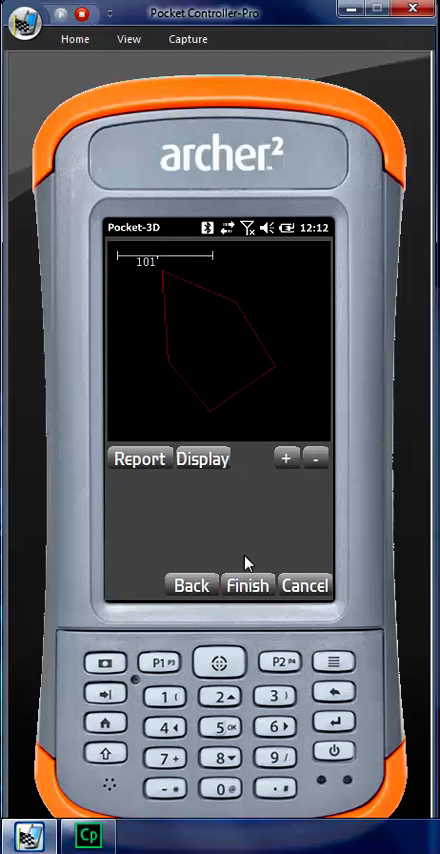
{"action": "mouse_move", "coordinate": [156, 470]}
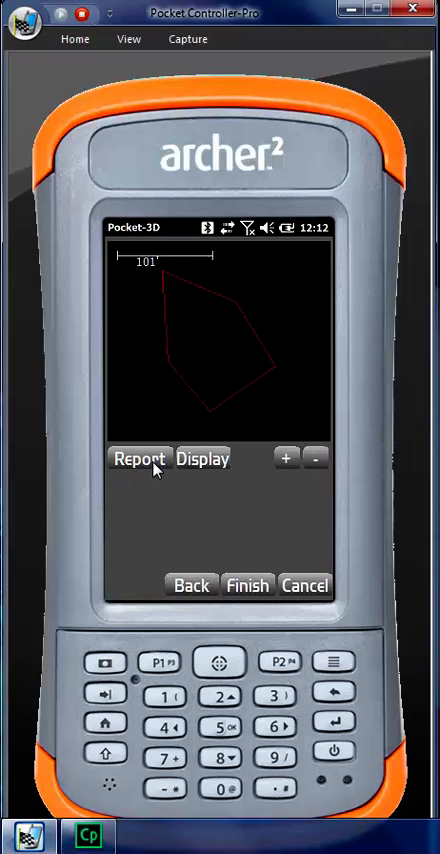
{"action": "left_click", "coordinate": [138, 460]}
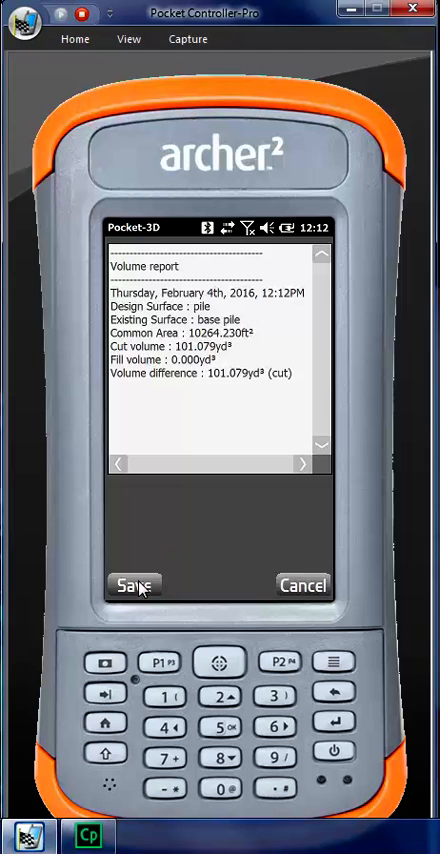
{"action": "left_click", "coordinate": [136, 584]}
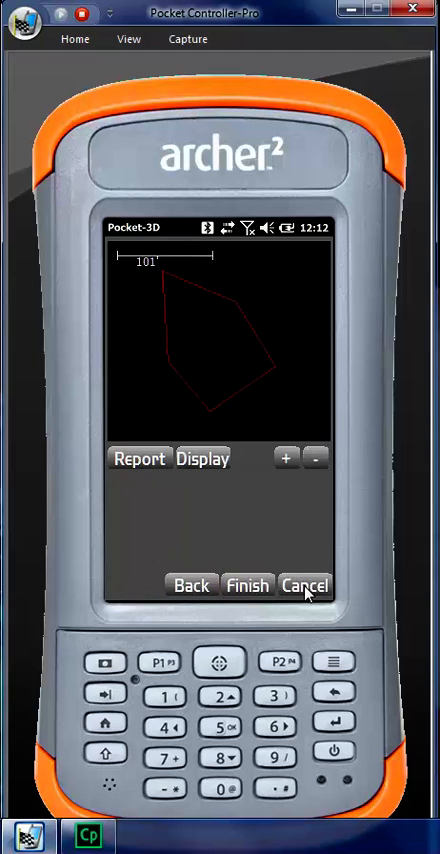